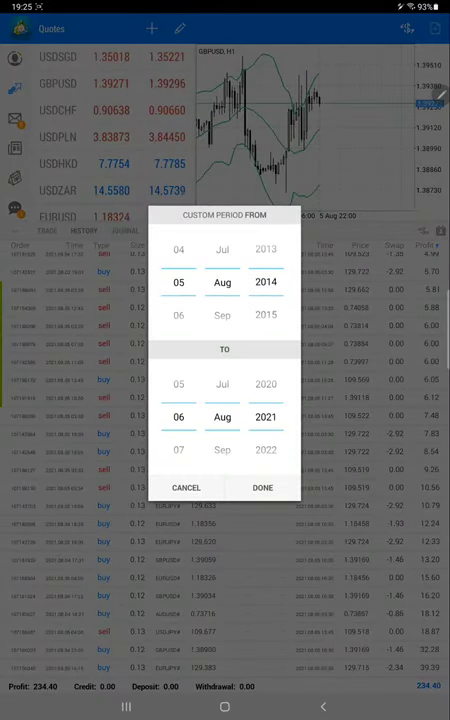
- Confirm the custom history period 05 Aug 2014 to 06 Aug 2021 with Done
left_click(262, 488)
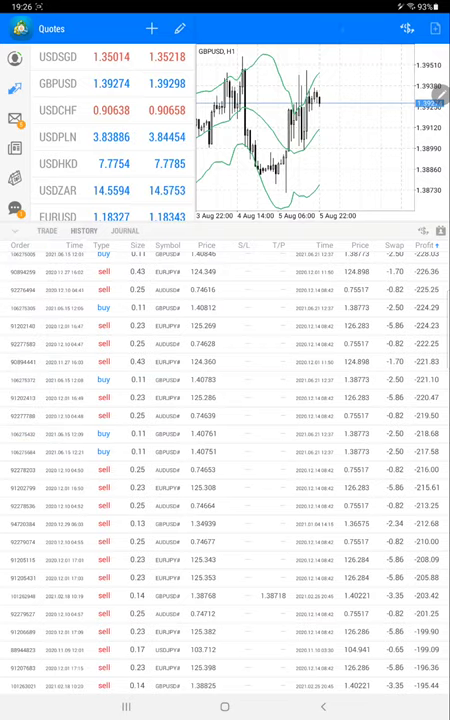
- Scroll down through the listed deals before leaving for the recent-apps overview
scroll("down", 3)
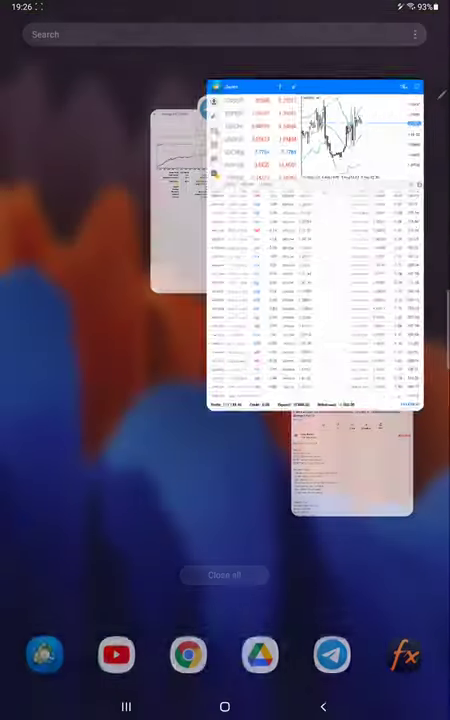
- Switch from the recent-apps overview to the Strategy 3 Part 14.pdf statement
left_click(340, 480)
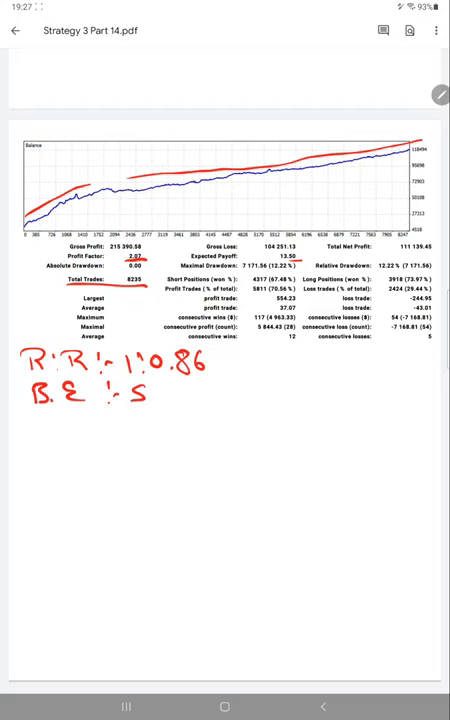
- Handwrite B.E 53%, Acc 70% and the worked figure 171.9 beneath the results
type("3.1.")
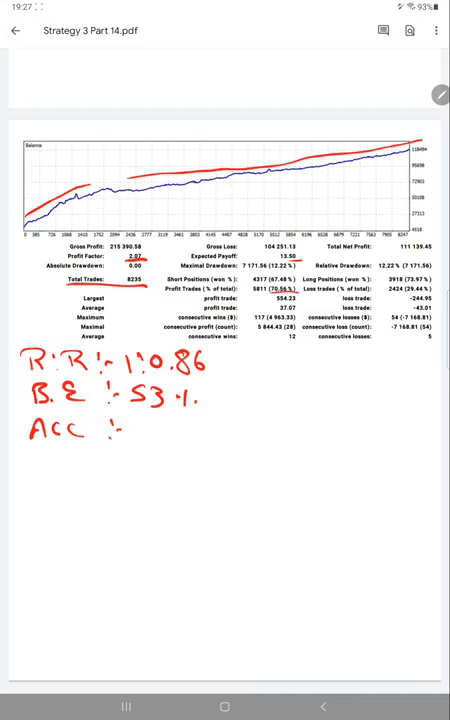
type("70)")
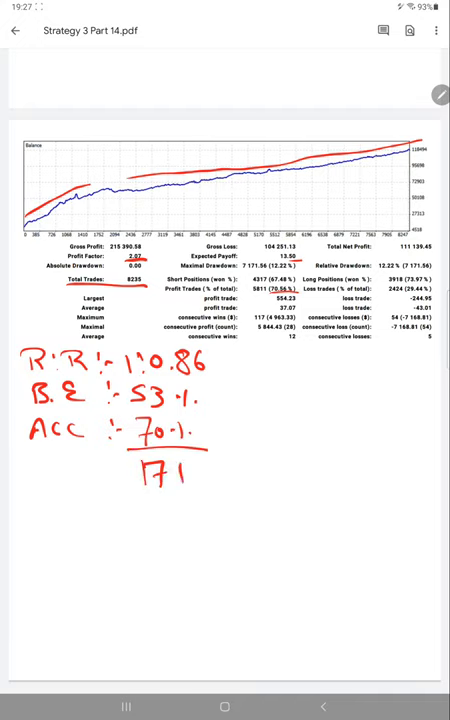
type("1.9")
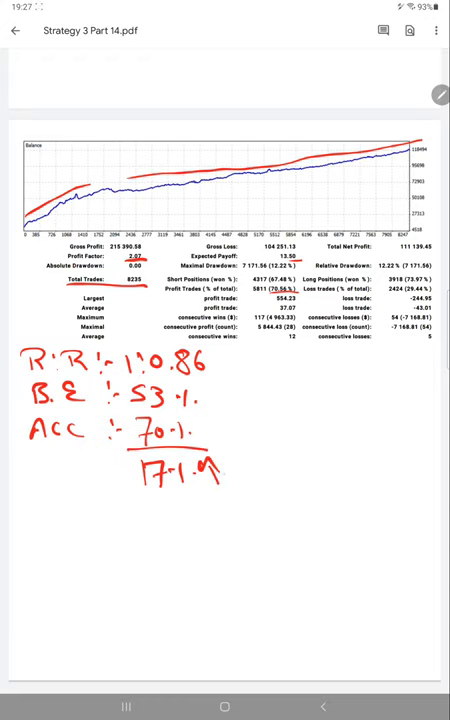